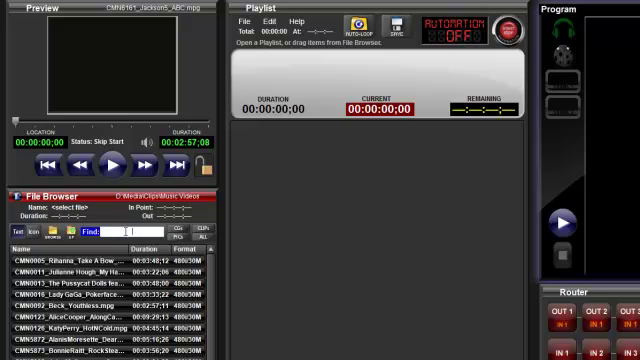
Scroll the file list while narrowing results to CMN6161_Jackson5_ABC.mpg with 'jacks'.
scroll("down", 3)
type("jacks")
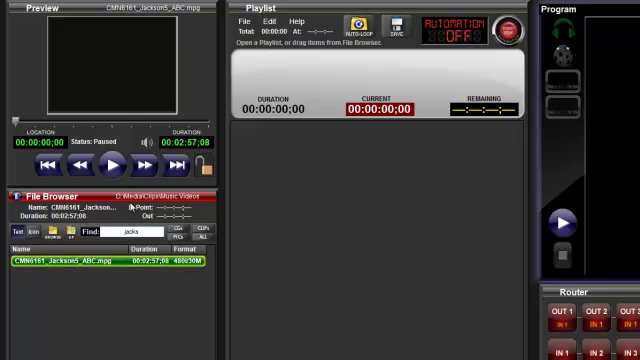
left_click(113, 163)
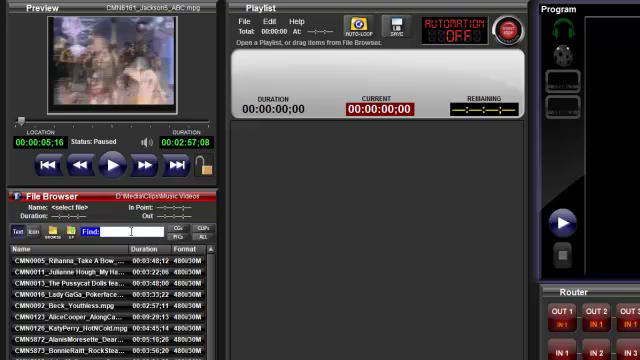
Enter '0005' in the File Browser Find field to show only clip CMN0005.
type("0005")
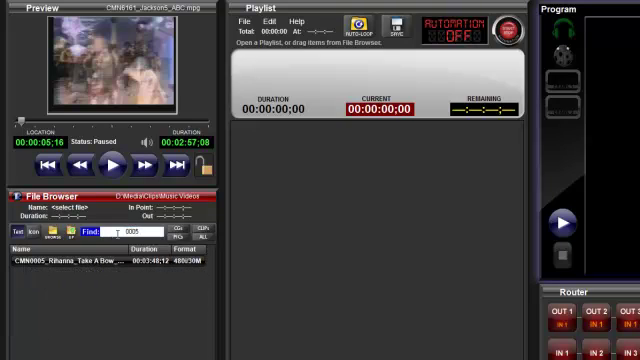